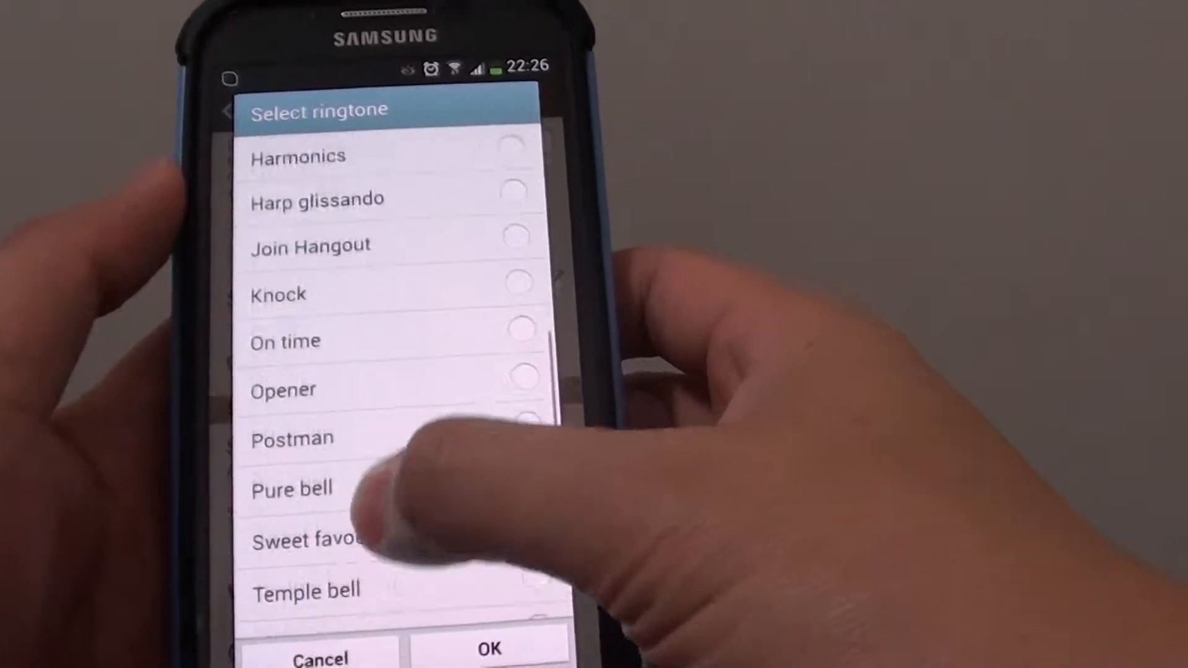
Step: Browse My Files device storage to media > audio, showing the notifications folder
{"action": "scroll", "scroll_direction": "down", "scroll_amount": 3}
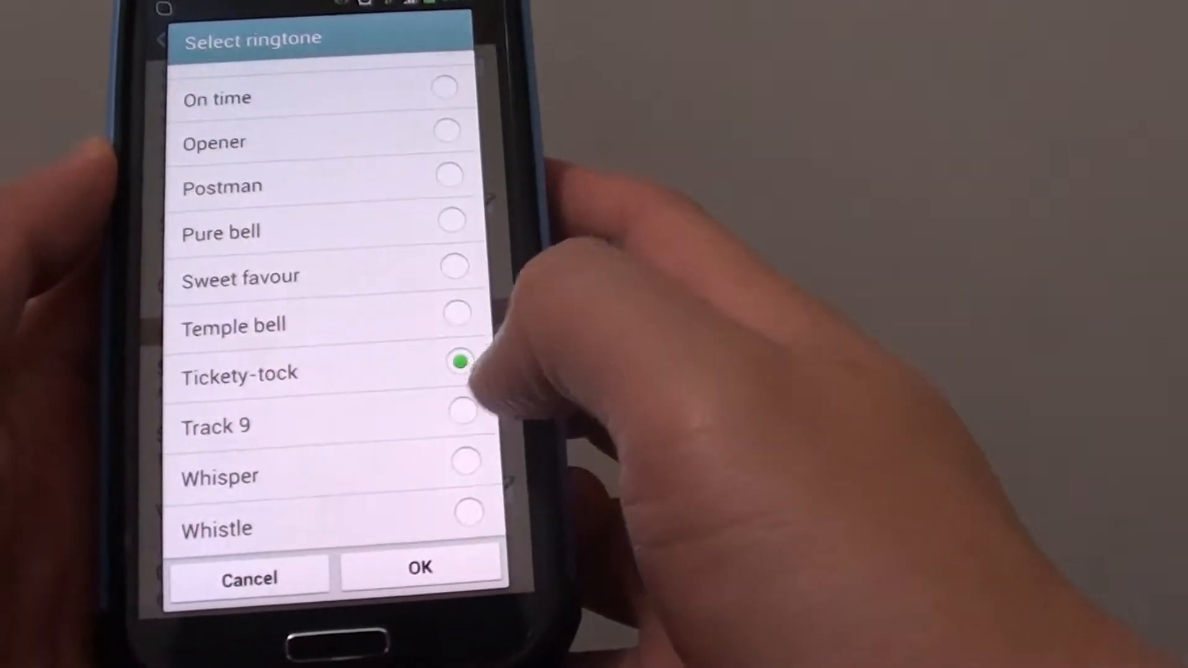
{"action": "left_click", "coordinate": [420, 567]}
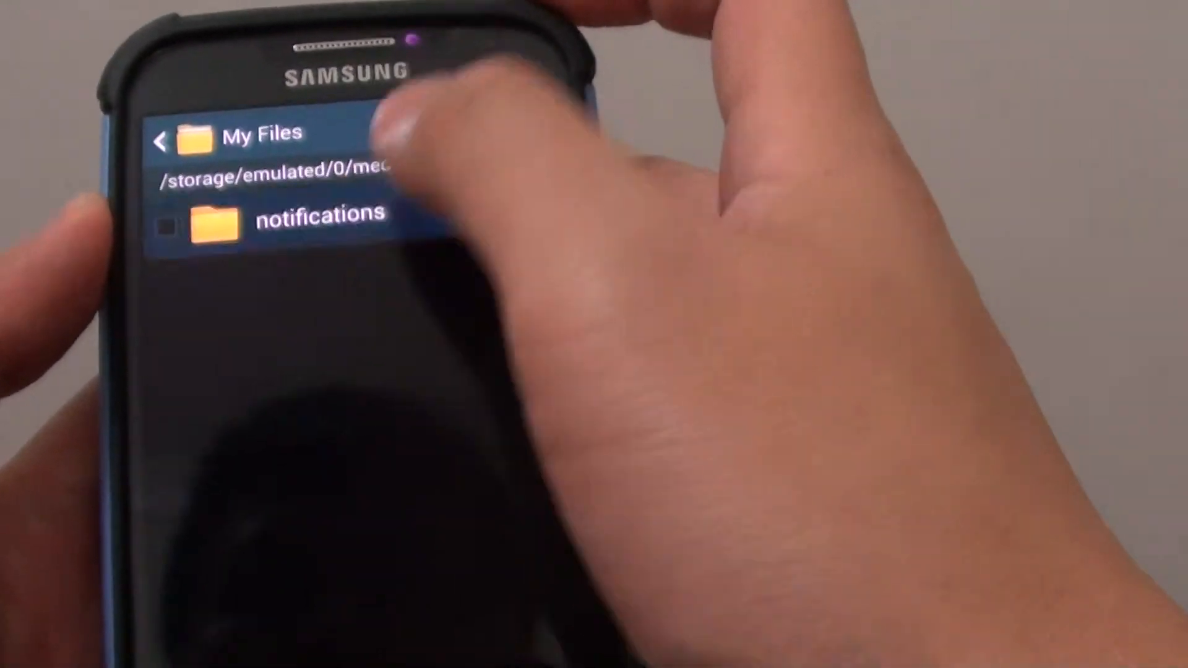
Step: From My Files home, open All files and the SD memory card to reach the QUYNHDUNG music folder
{"action": "left_click", "coordinate": [318, 220]}
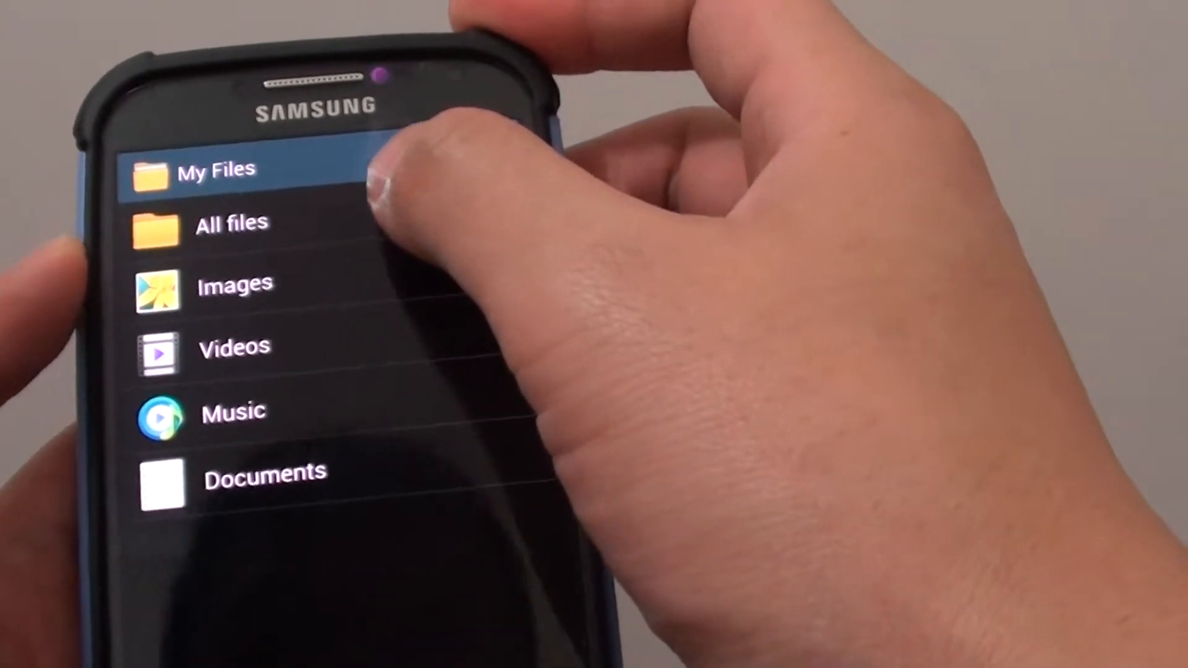
{"action": "left_click", "coordinate": [231, 222]}
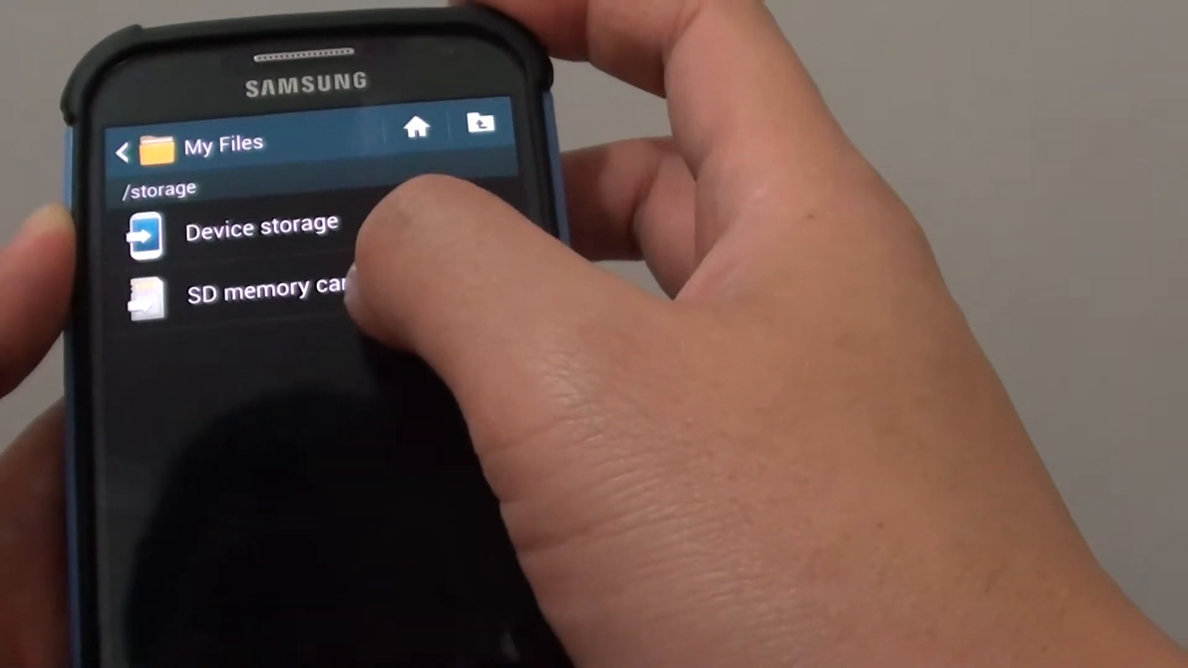
{"action": "left_click", "coordinate": [269, 292]}
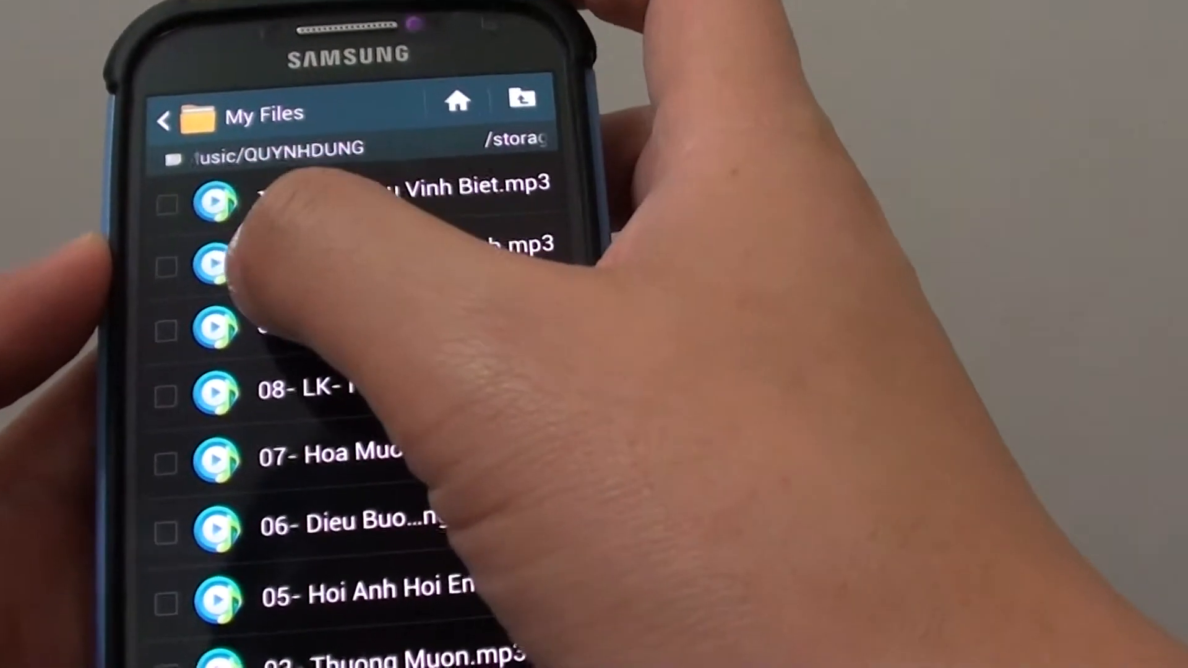
Step: Select the MP3 songs and copy them, opening the device storage root as destination
{"action": "left_click", "coordinate": [220, 201]}
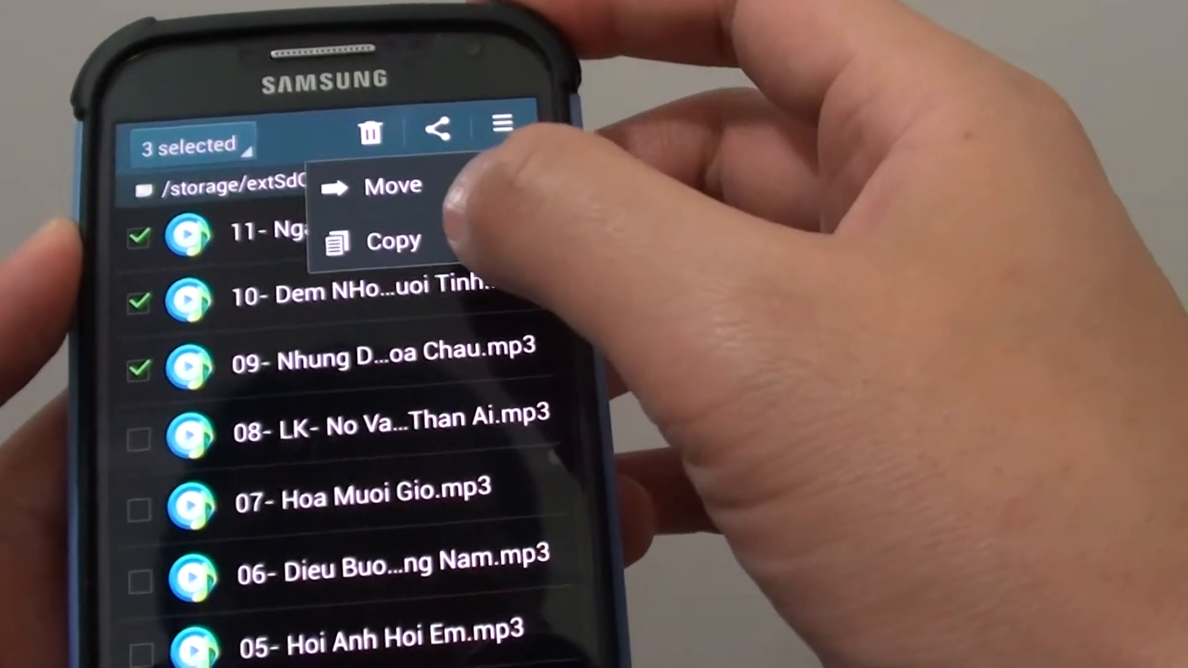
{"action": "left_click", "coordinate": [393, 240]}
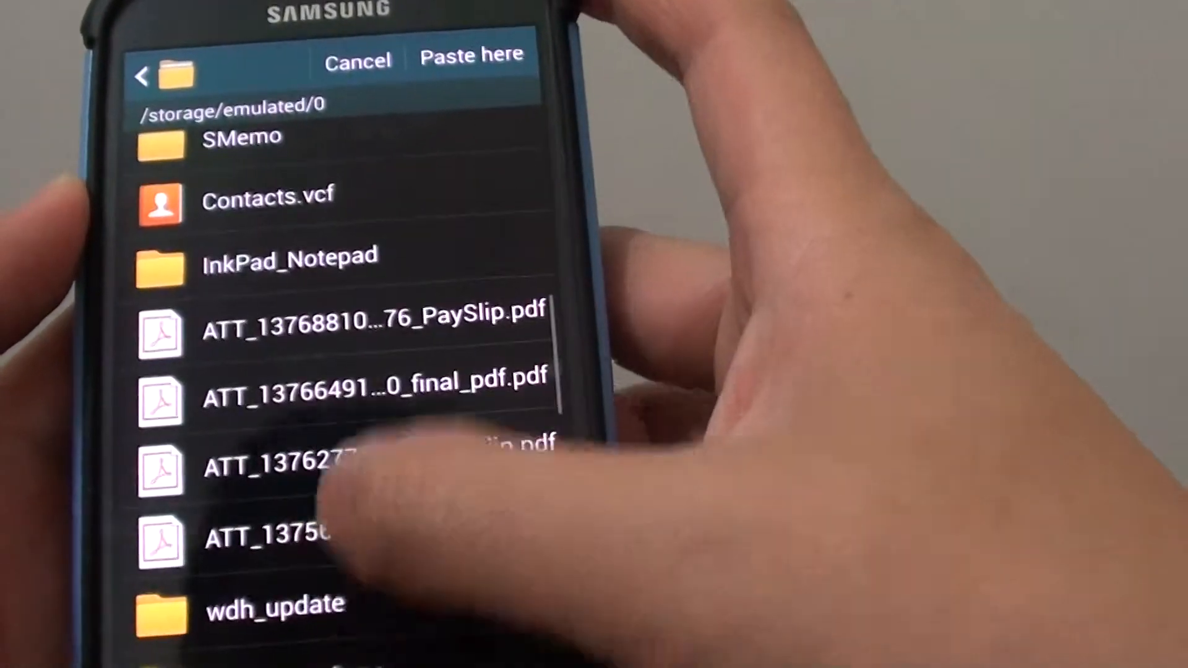
Step: Paste the copied MP3 into media/audio/notifications
{"action": "scroll", "scroll_direction": "down", "scroll_amount": 3}
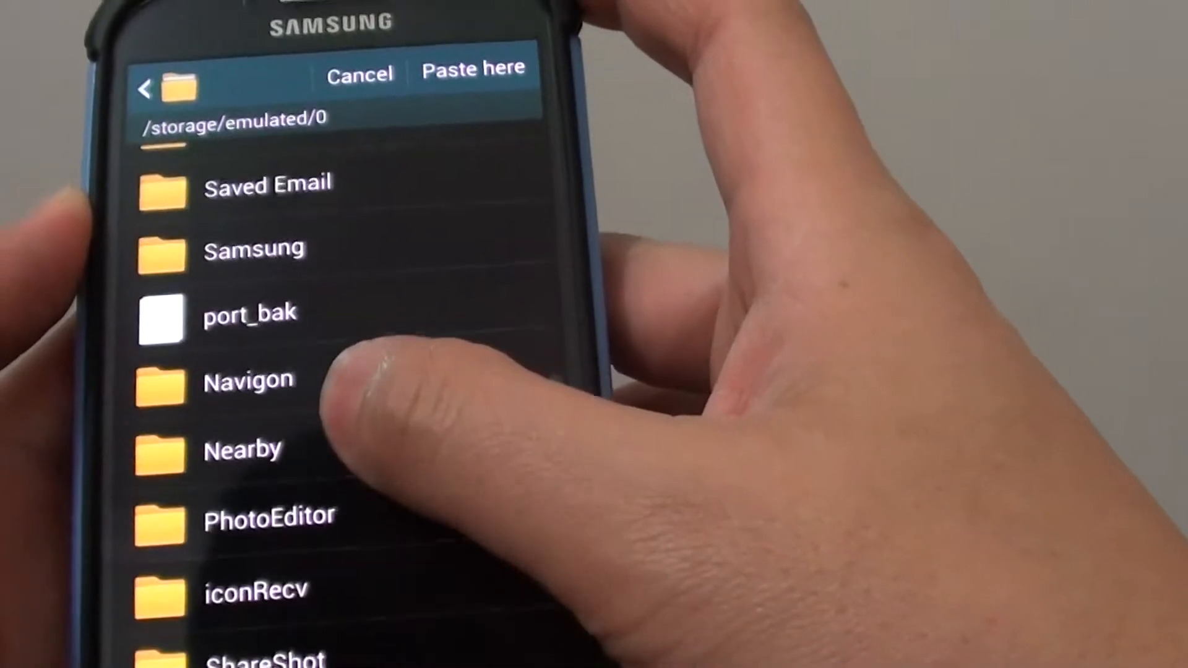
{"action": "scroll", "scroll_direction": "up", "scroll_amount": 3}
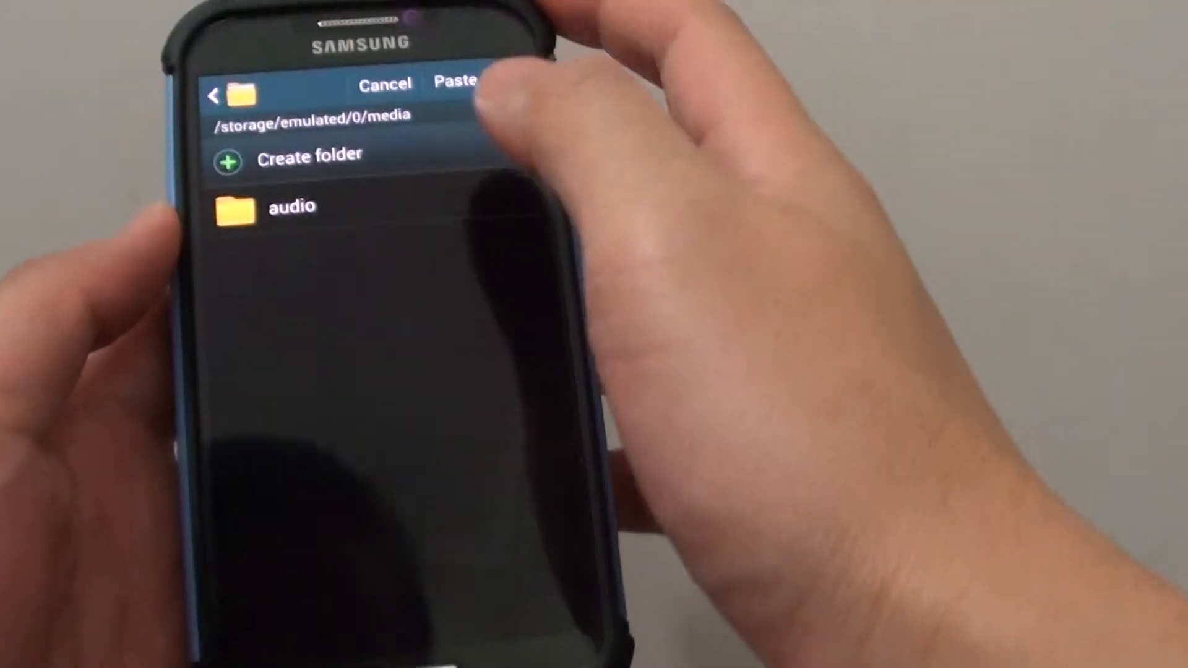
{"action": "left_click", "coordinate": [291, 206]}
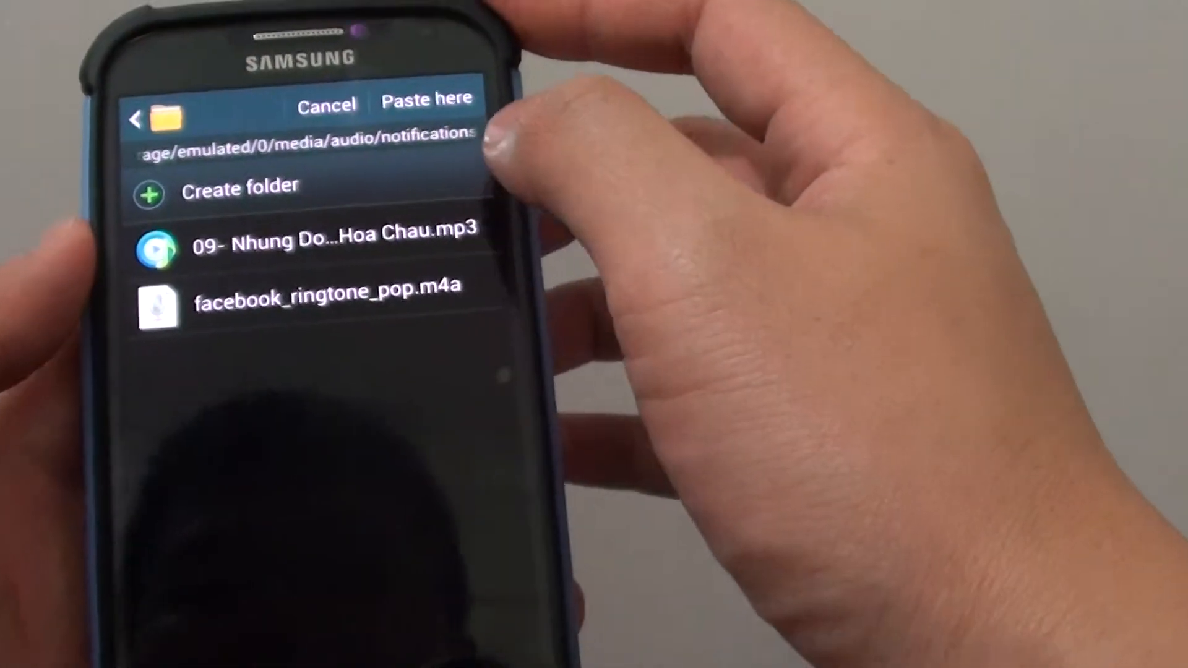
{"action": "left_click", "coordinate": [425, 98]}
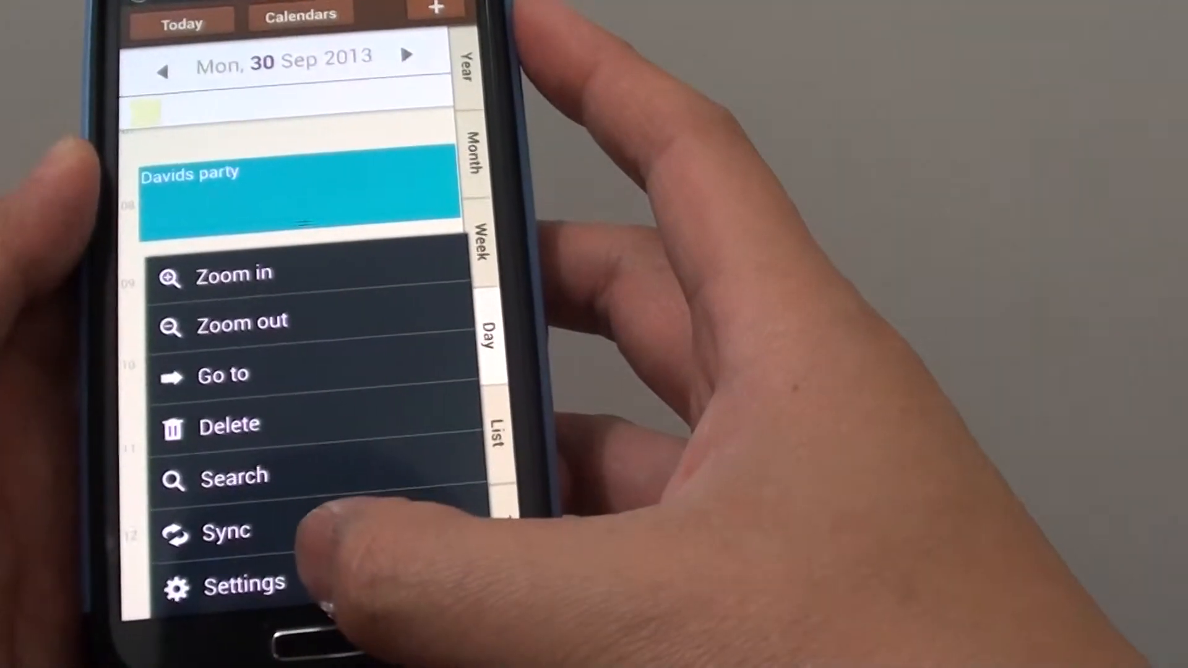
Step: Open S Planner Settings and the Event notification ringtone picker
{"action": "left_click", "coordinate": [243, 584]}
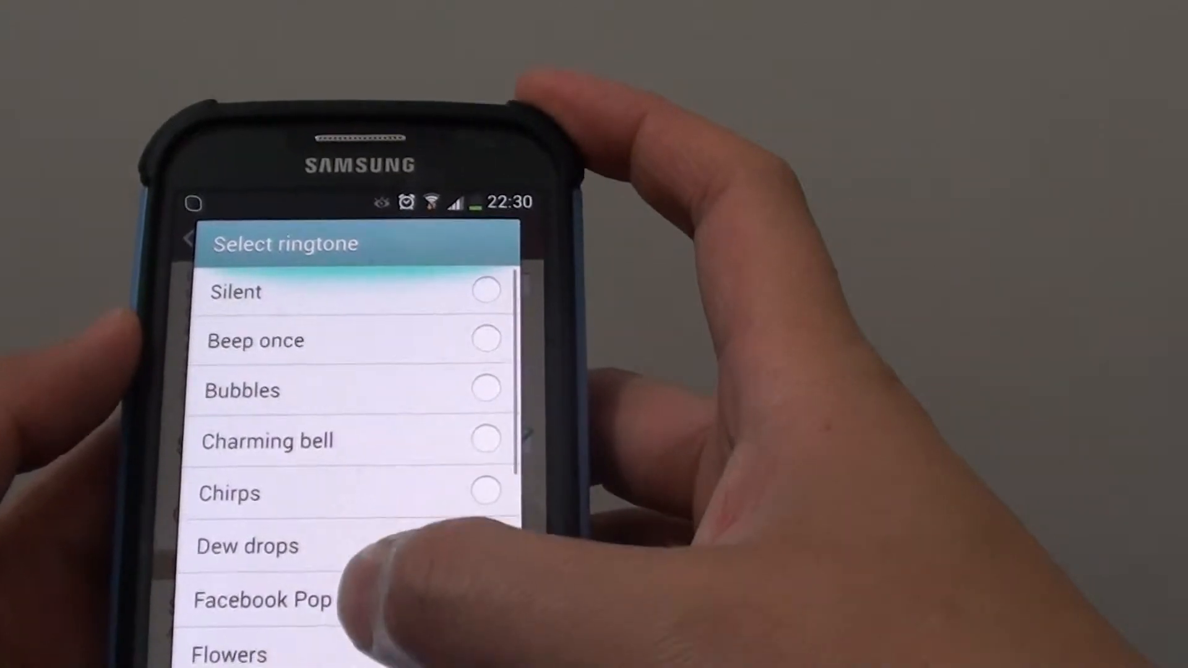
Step: Choose Track 9, the copied song, as the event notification ringtone and confirm with OK
{"action": "scroll", "scroll_direction": "up", "scroll_amount": 3}
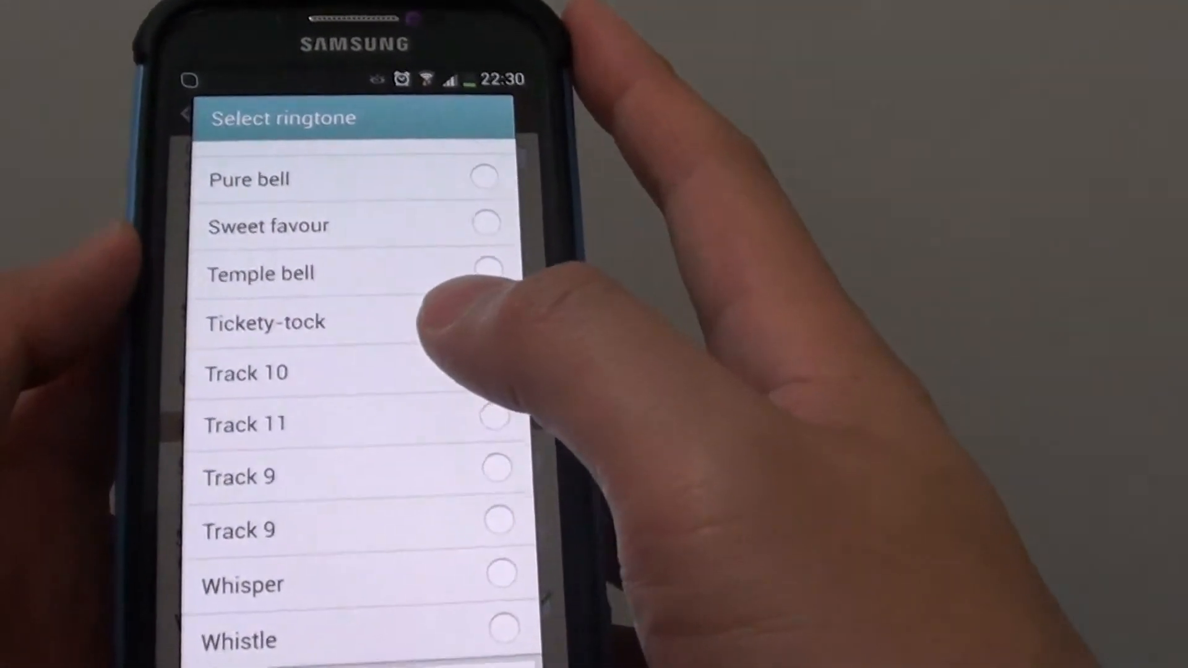
{"action": "left_click", "coordinate": [485, 324]}
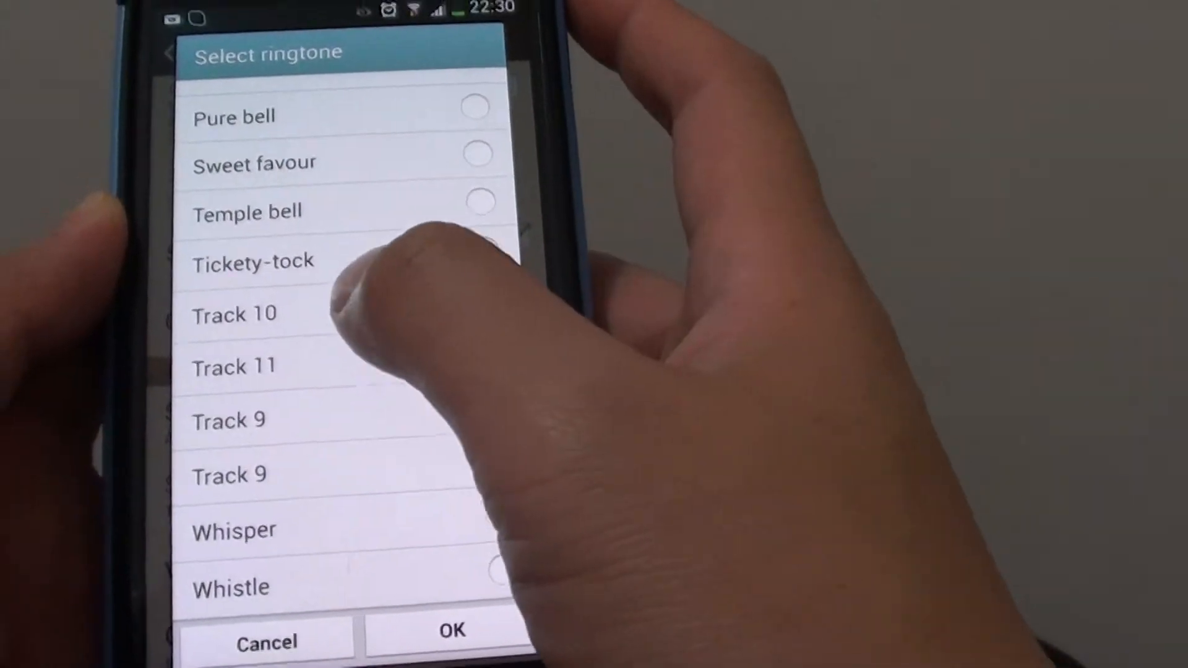
{"action": "left_click", "coordinate": [235, 367]}
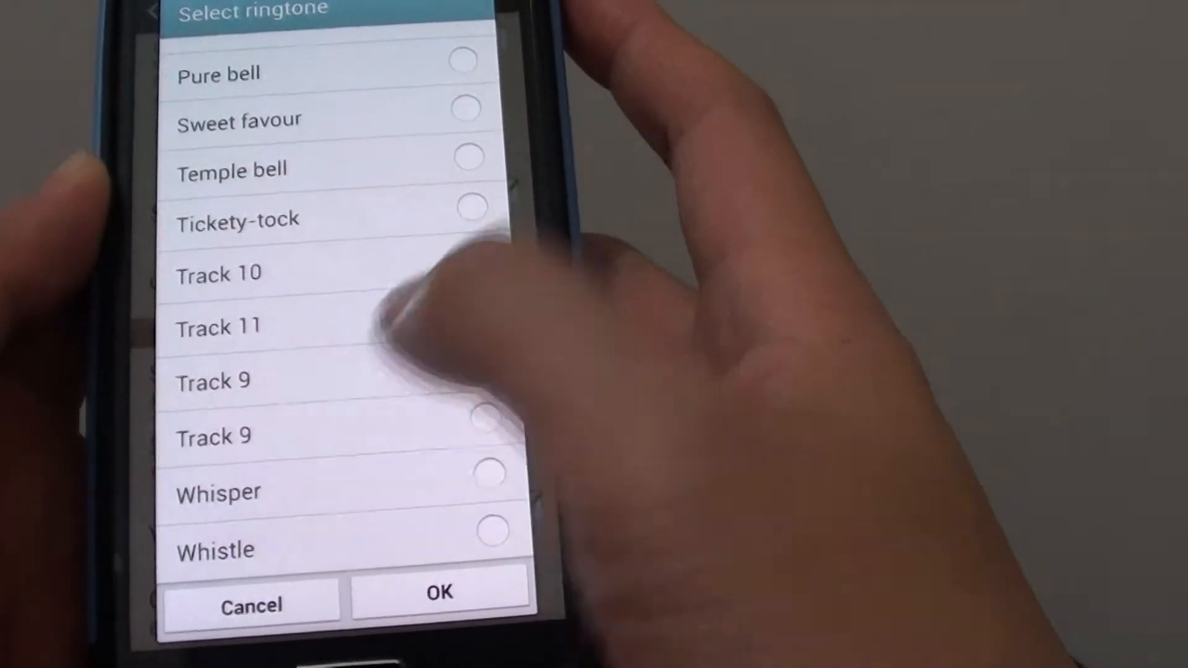
{"action": "left_click", "coordinate": [455, 394]}
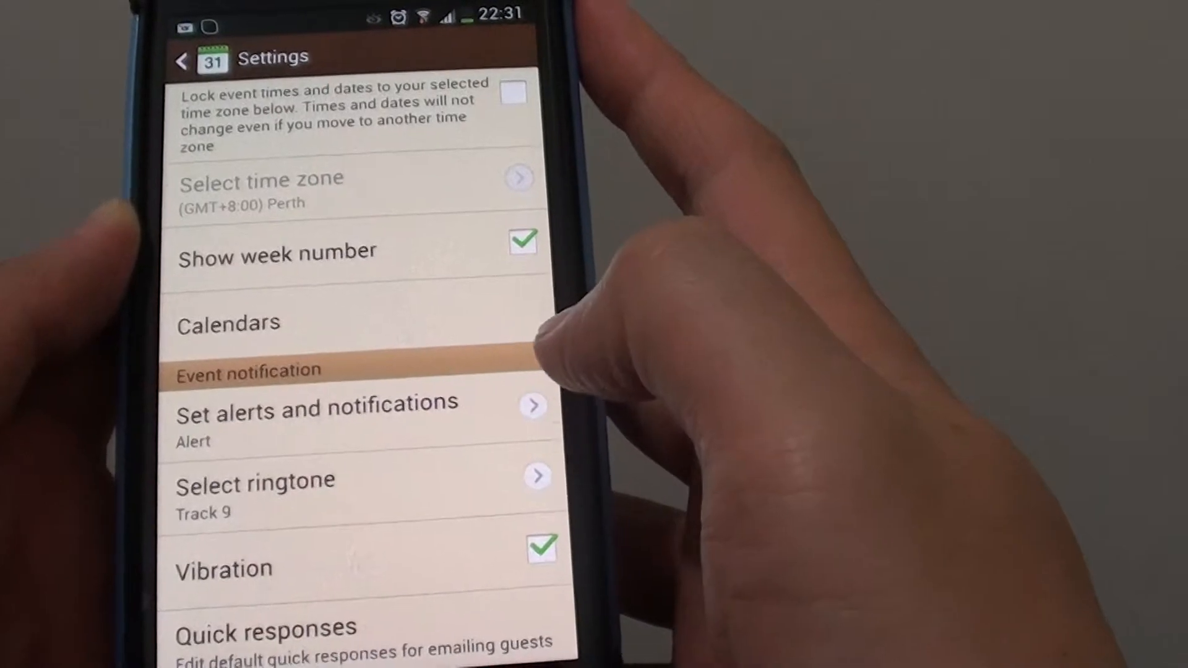
{"action": "scroll", "scroll_direction": "up", "scroll_amount": 3}
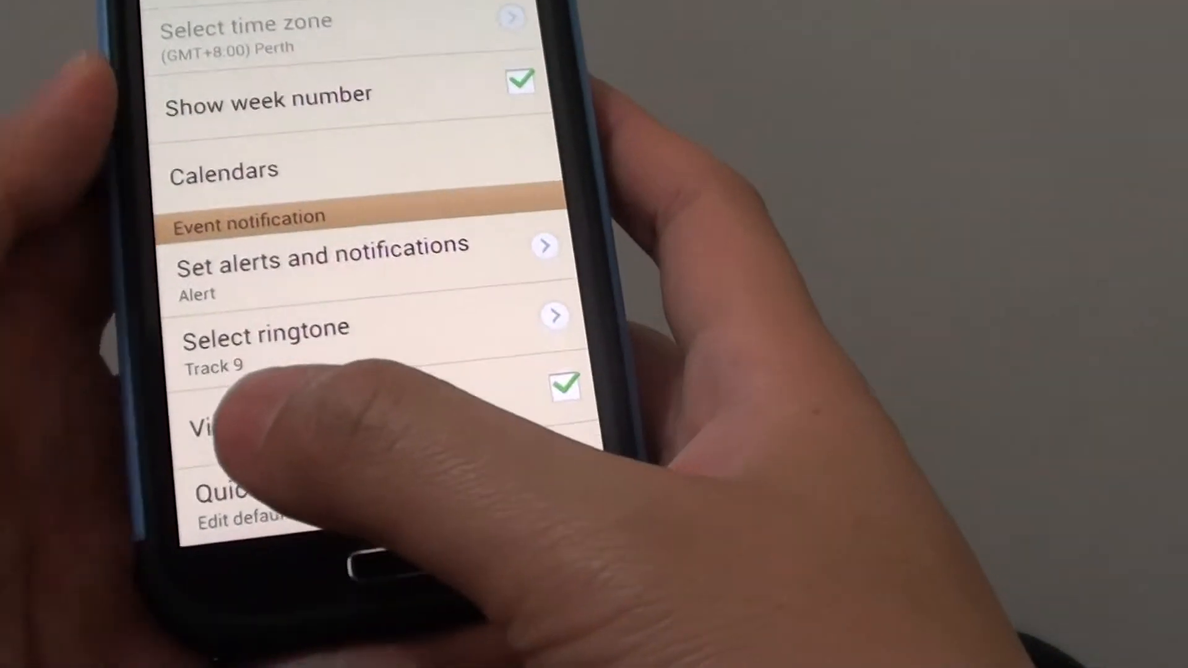
{"action": "scroll", "scroll_direction": "down", "scroll_amount": 3}
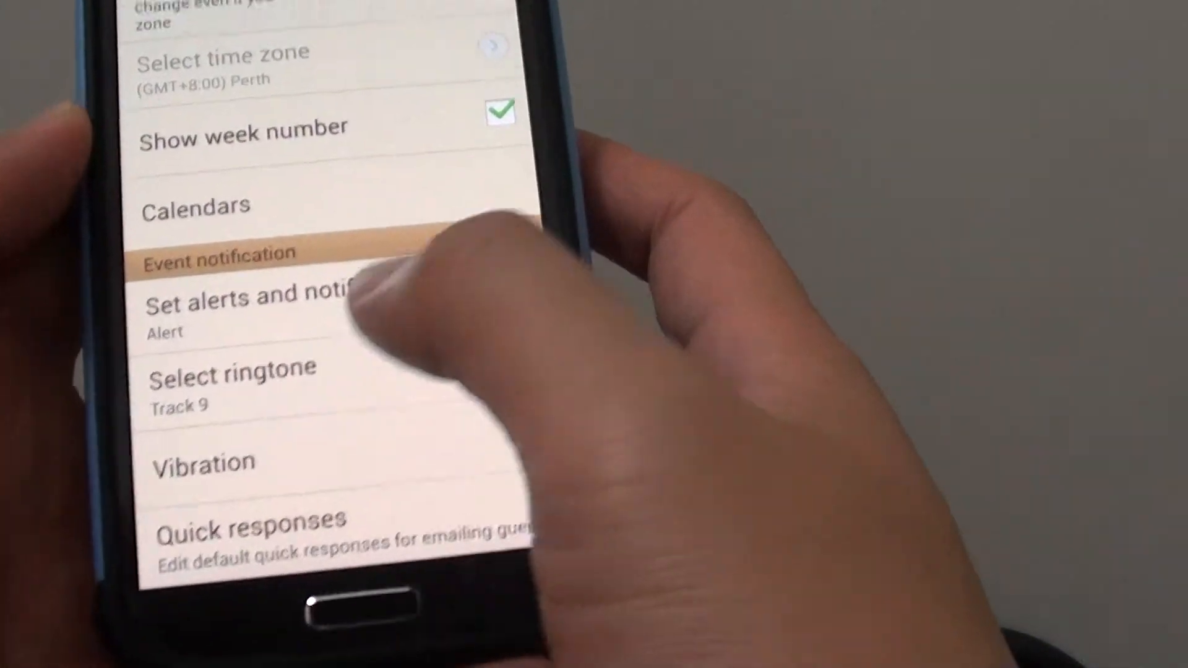